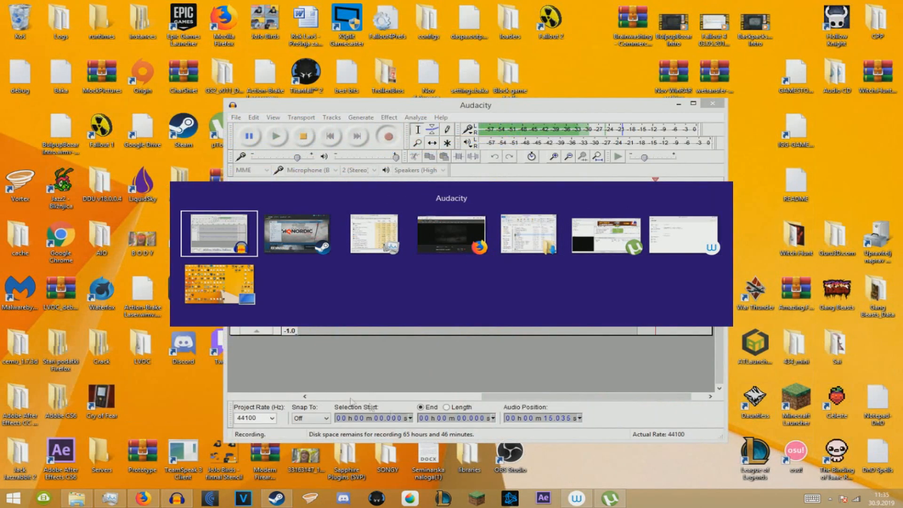
Launch the Cry of Fear launcher from its desktop icon.
{"action": "left_click", "coordinate": [296, 234]}
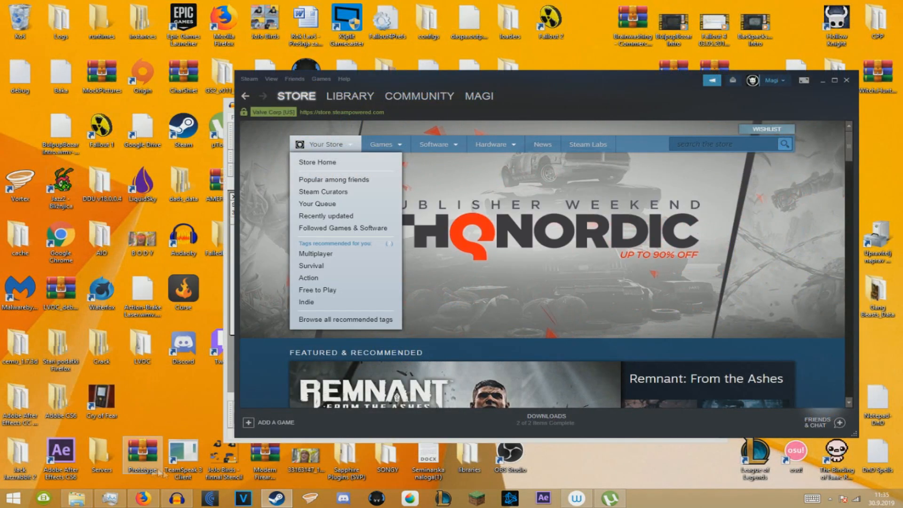
{"action": "left_click", "coordinate": [109, 498]}
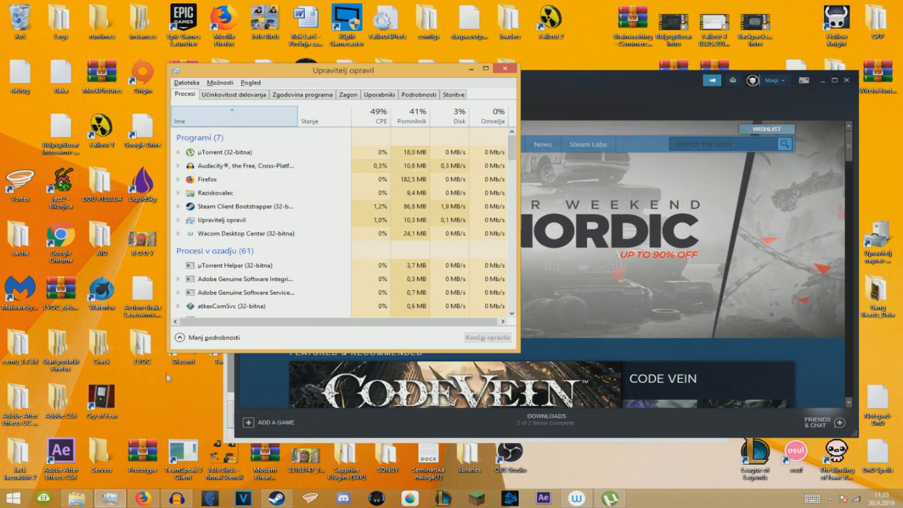
{"action": "double_click", "coordinate": [101, 401]}
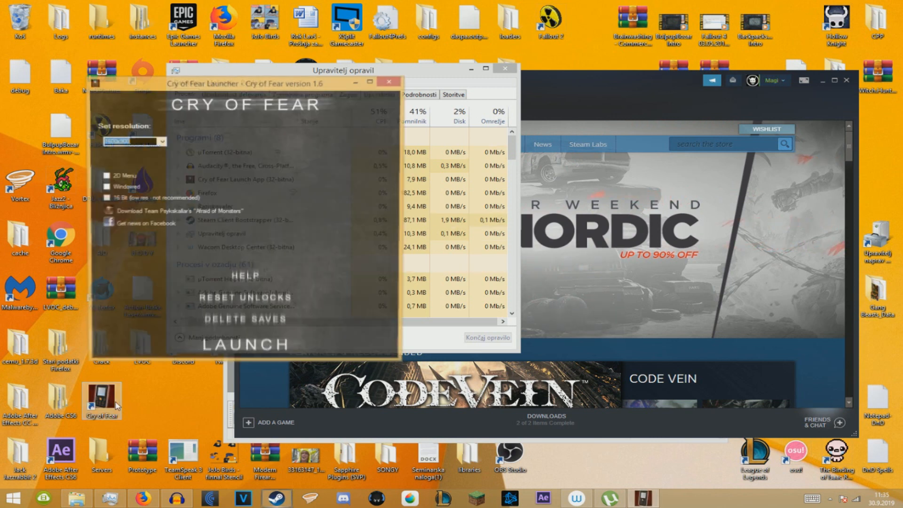
Start the game via LAUNCH and wait for the main menu.
{"action": "left_click", "coordinate": [246, 344]}
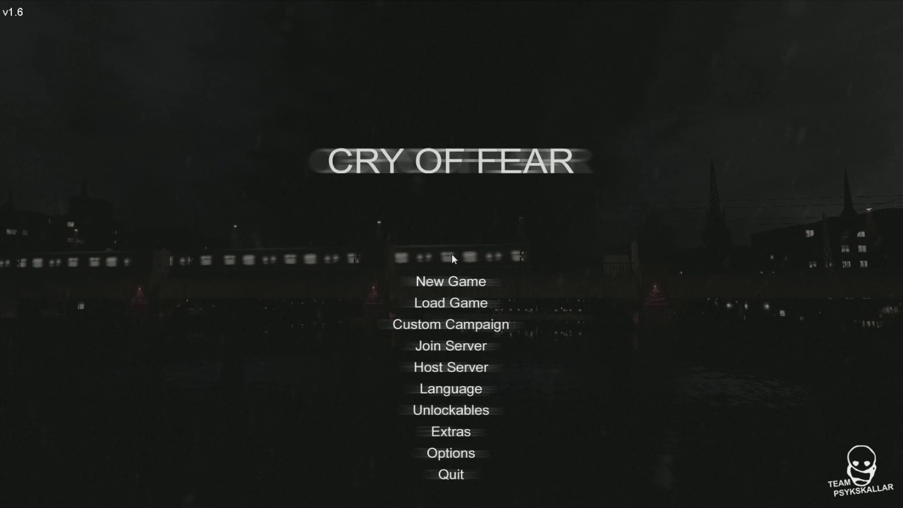
Begin a New Game, reaching the Choose a Difficulty panel.
{"action": "left_click", "coordinate": [451, 281]}
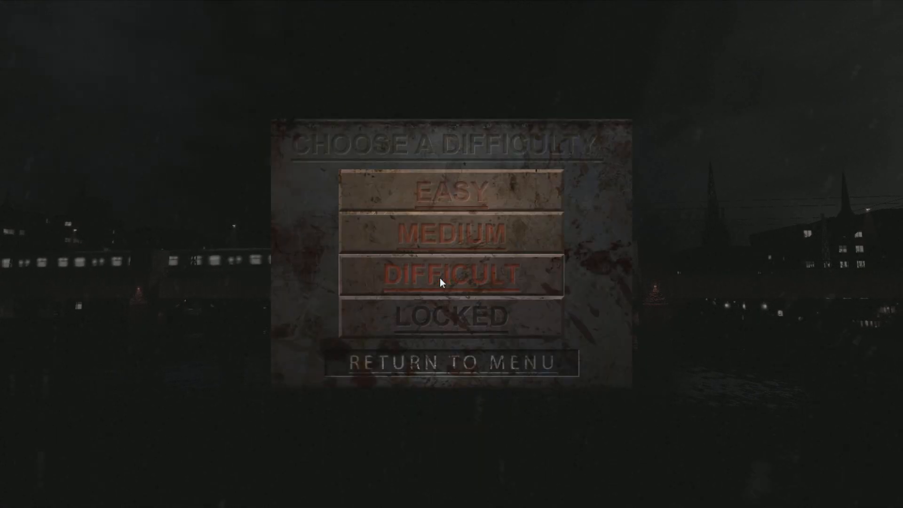
{"action": "mouse_move", "coordinate": [637, 104]}
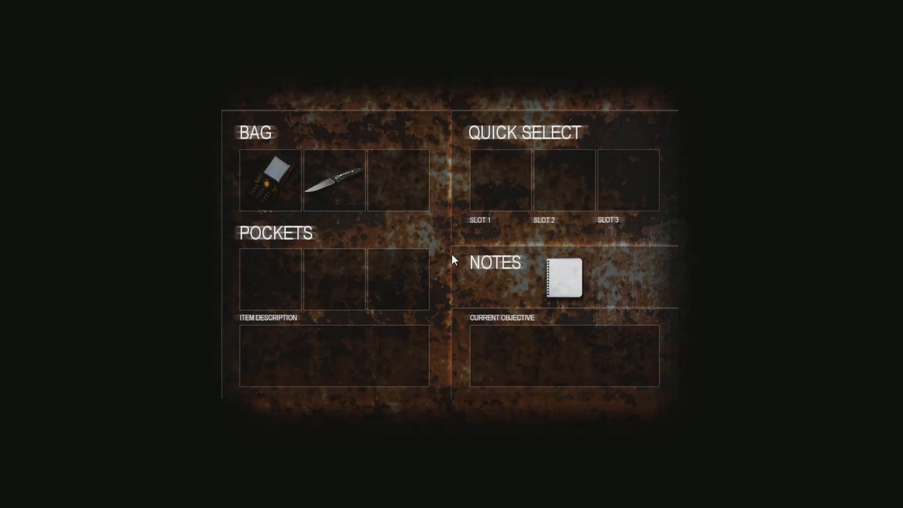
Review the Bag items, the phone and the knife, in the inventory.
{"action": "left_click", "coordinate": [270, 180]}
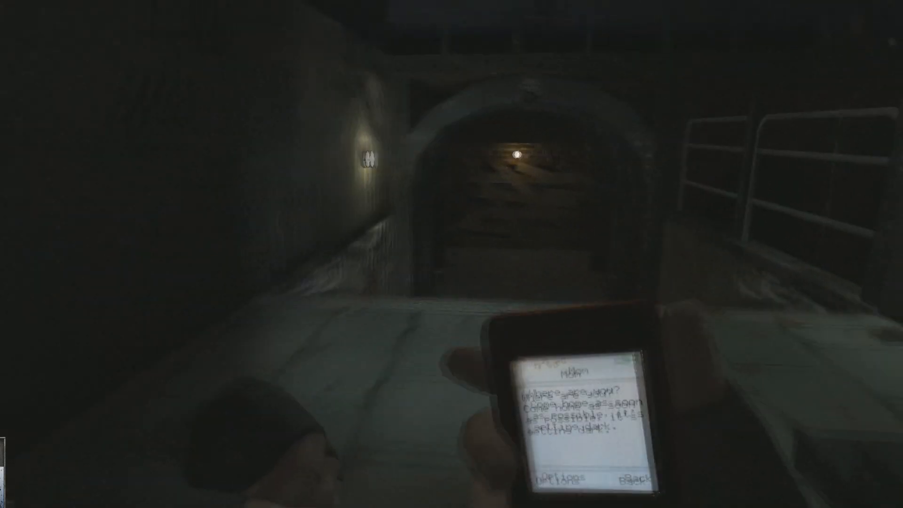
{"action": "mouse_move", "coordinate": [451, 254]}
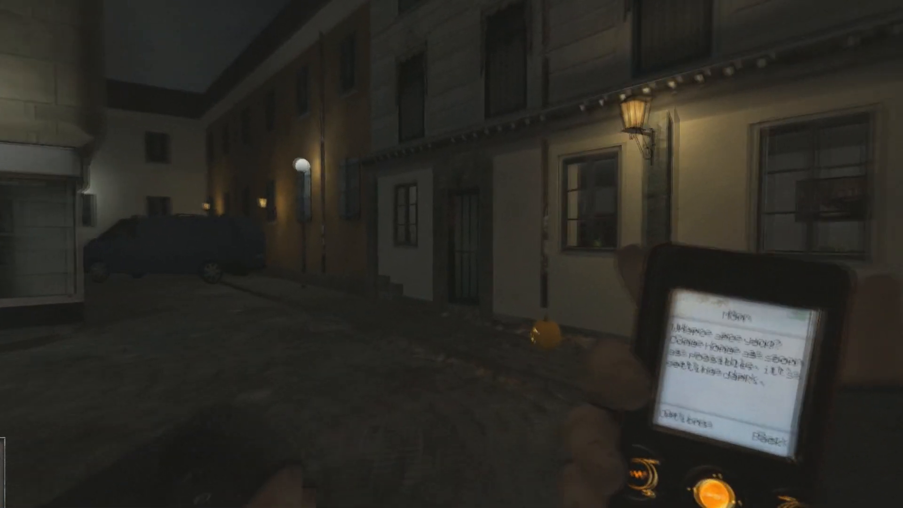
{"action": "mouse_move", "coordinate": [452, 254]}
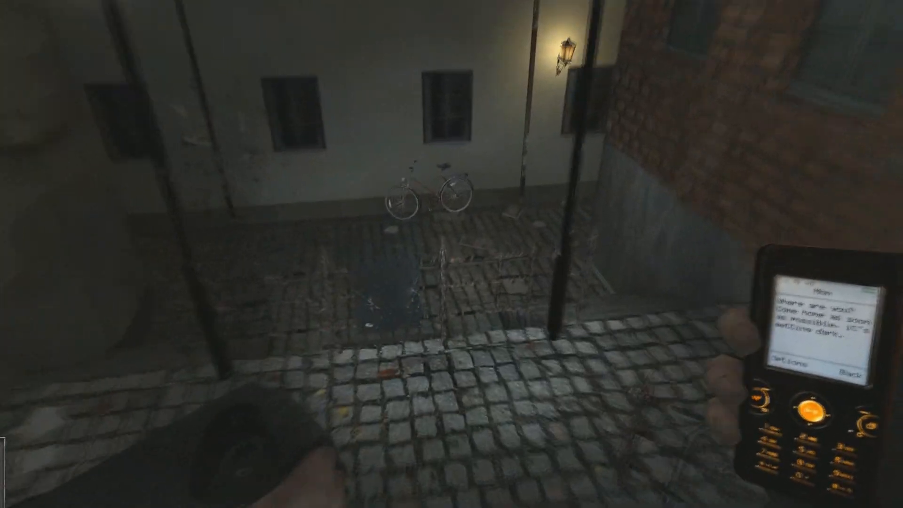
{"action": "mouse_move", "coordinate": [452, 254]}
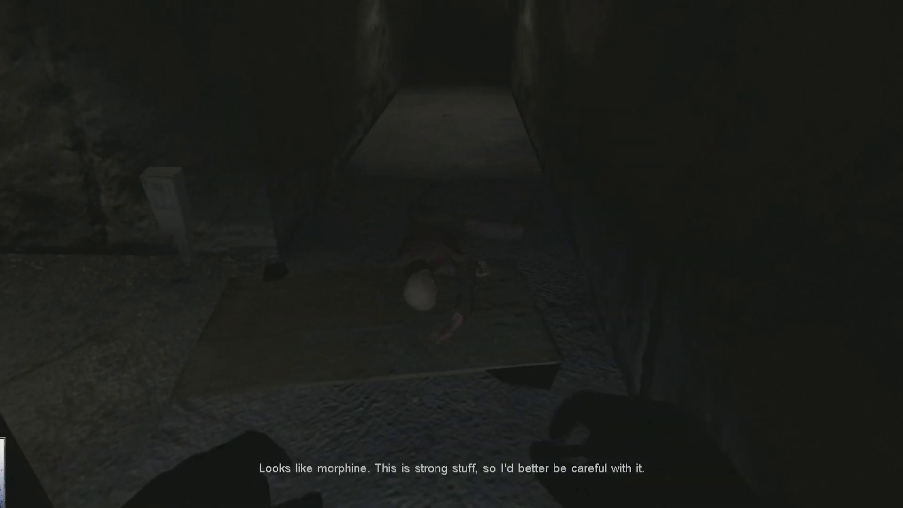
{"action": "mouse_move", "coordinate": [451, 254]}
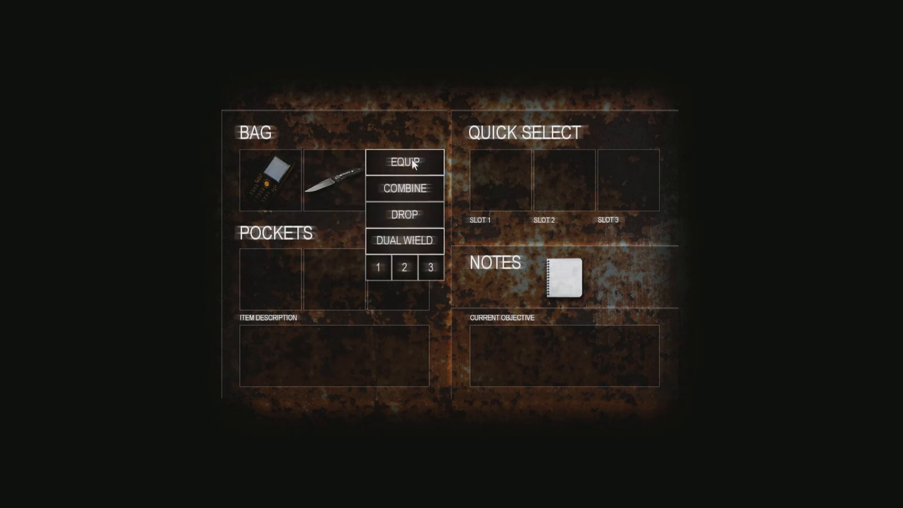
Walk forward into the dark apartment hallway and check carried items.
{"action": "left_click", "coordinate": [404, 162]}
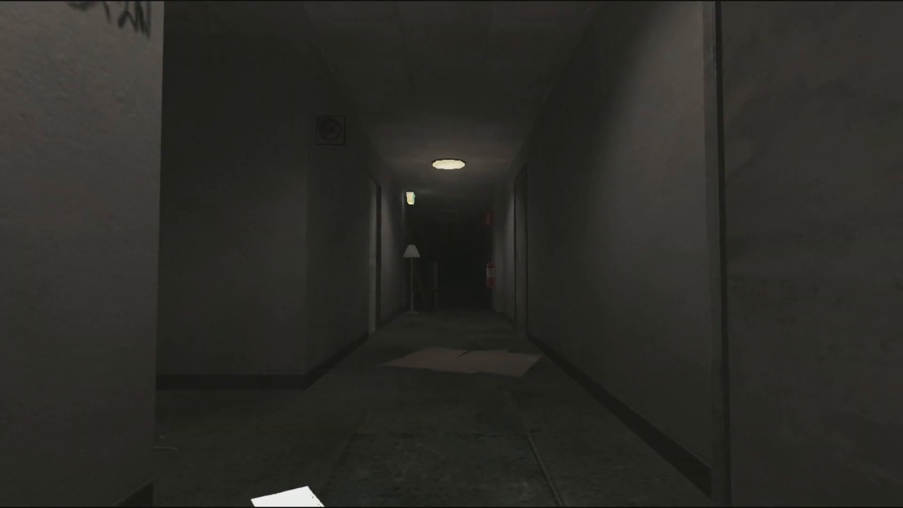
{"action": "key", "text": "w"}
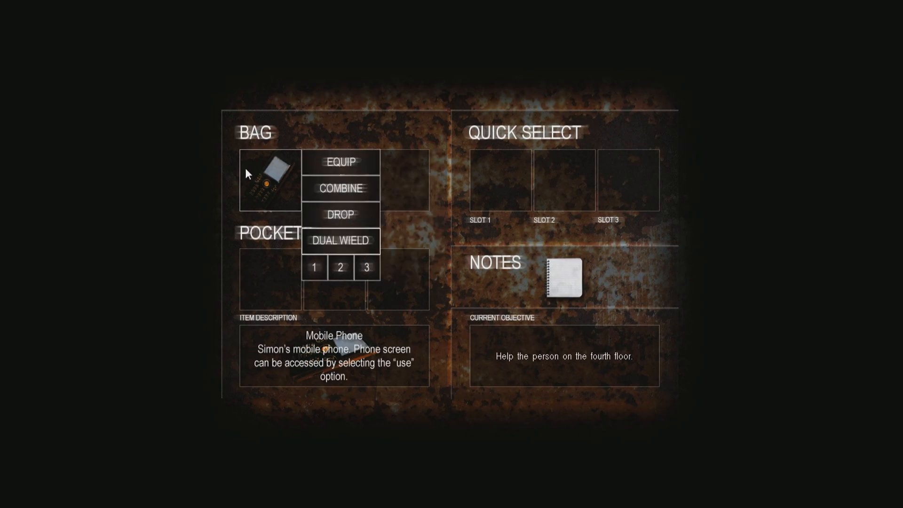
Use the Mobile Phone from the Bag to show its 'Fourth floor!!' message.
{"action": "left_click", "coordinate": [340, 162]}
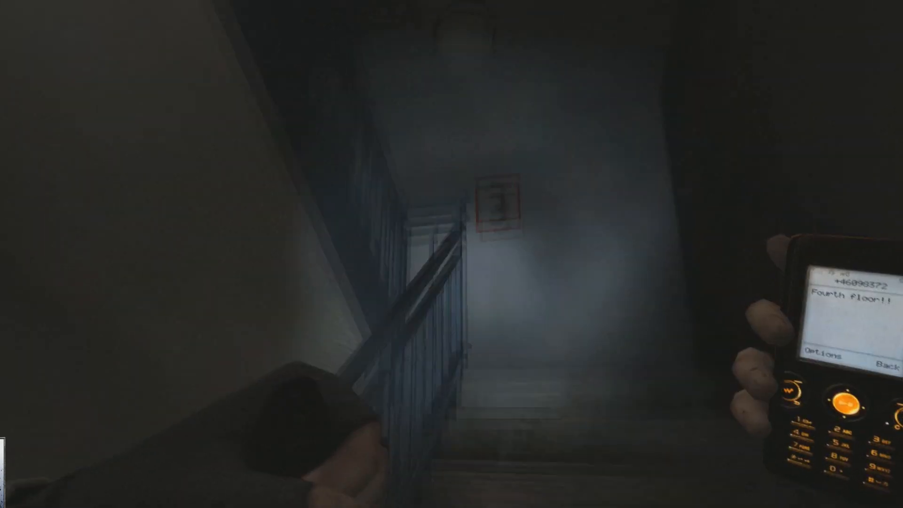
{"action": "mouse_move", "coordinate": [451, 254]}
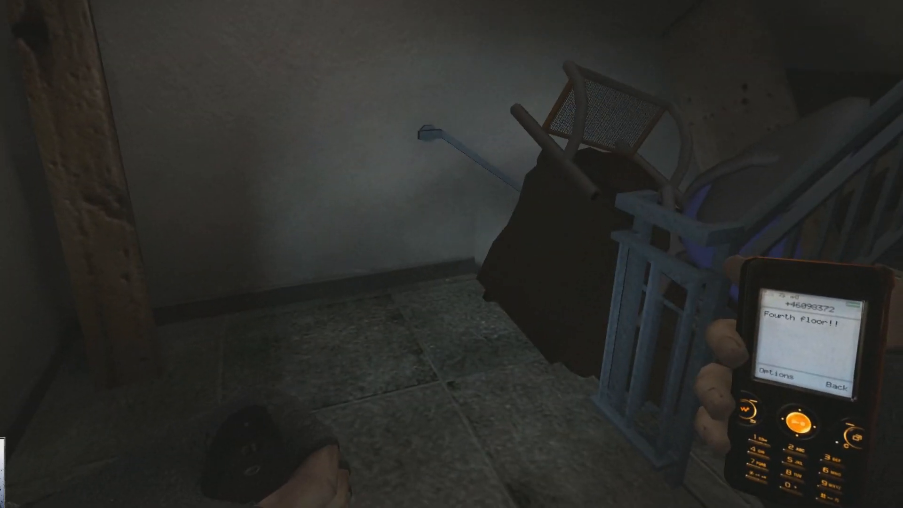
{"action": "mouse_move", "coordinate": [451, 254]}
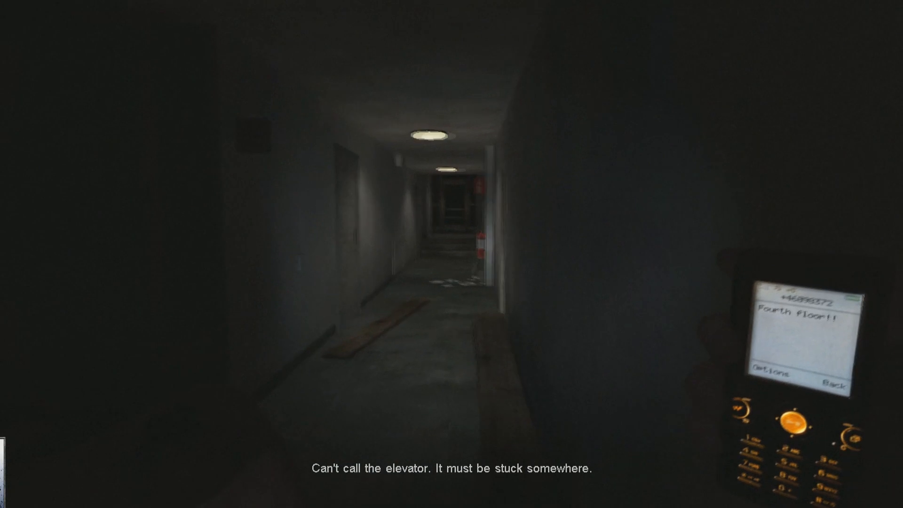
{"action": "key", "text": "w"}
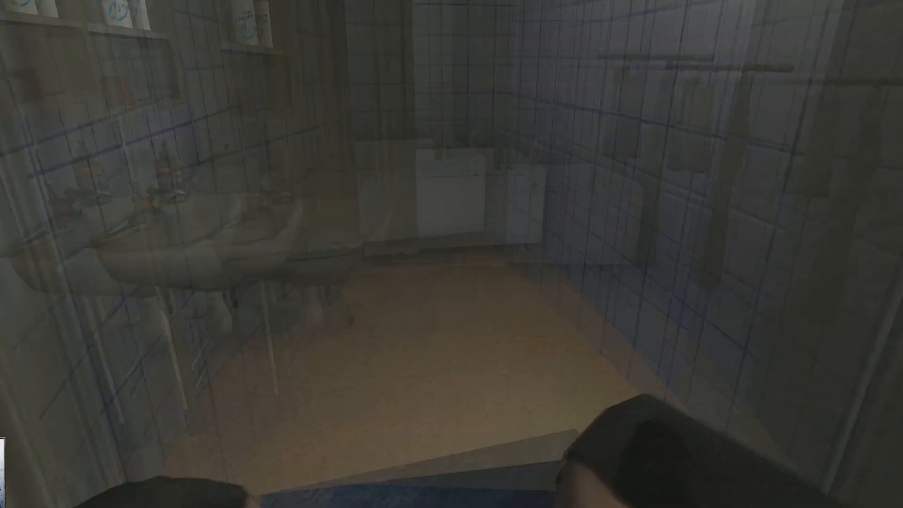
{"action": "mouse_move", "coordinate": [451, 253]}
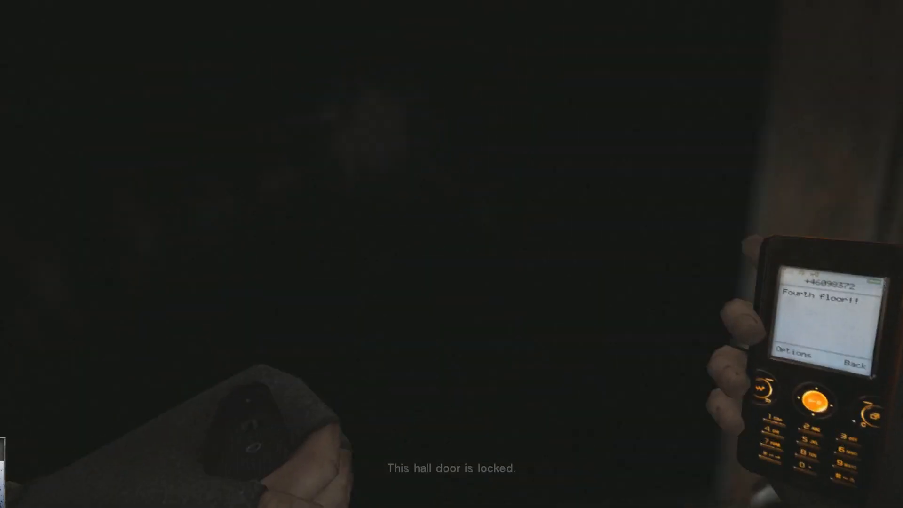
{"action": "mouse_move", "coordinate": [451, 254]}
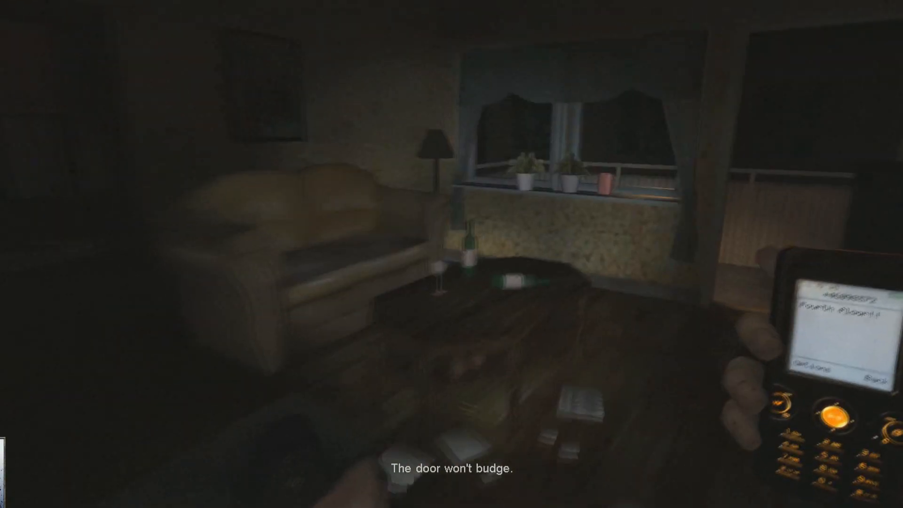
{"action": "mouse_move", "coordinate": [451, 254]}
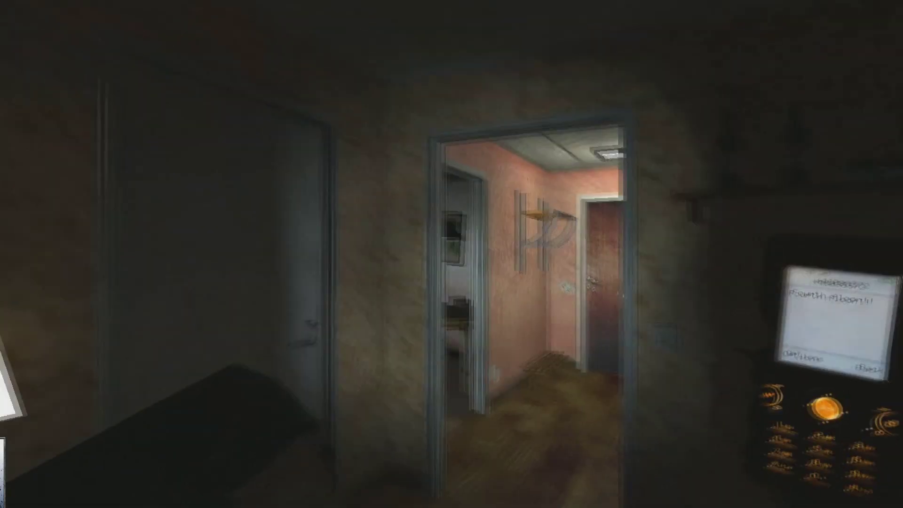
{"action": "mouse_move", "coordinate": [451, 254]}
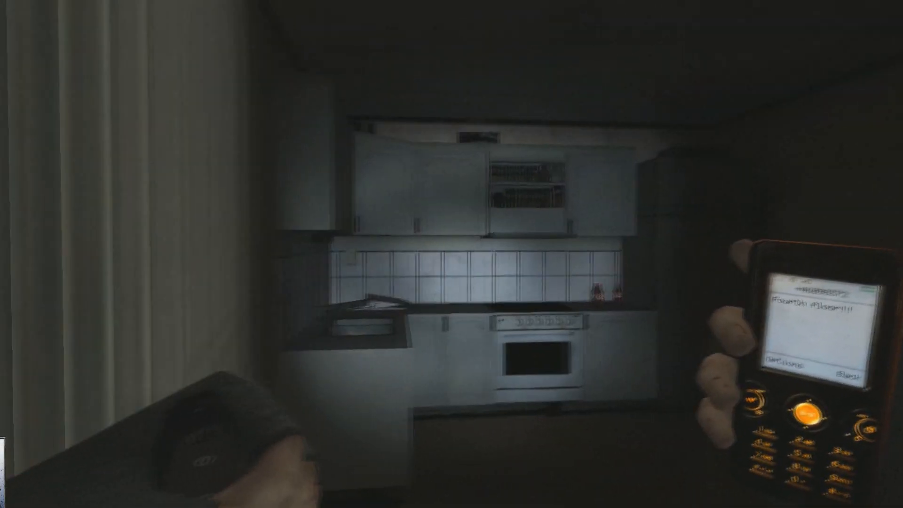